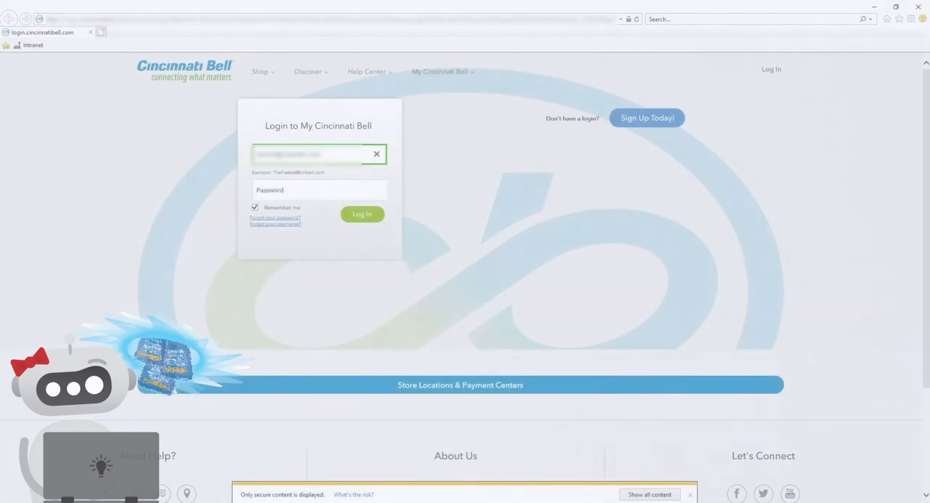
# Log in to the Cincinnati Bell portal with the account email and password.
pyautogui.click(319, 189)
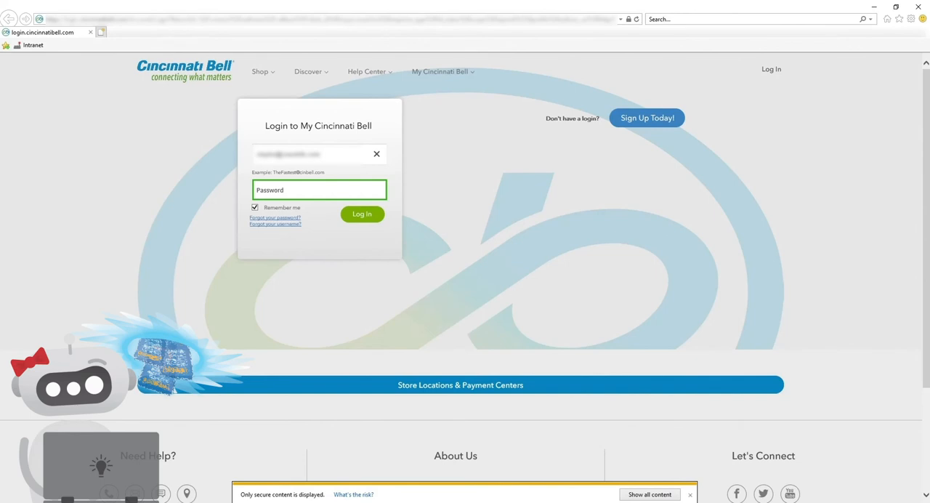
pyautogui.write('password')
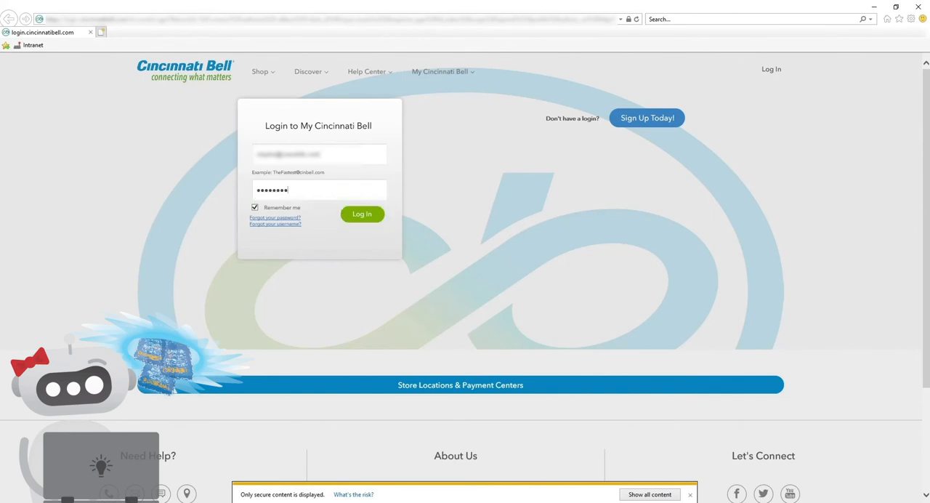
pyautogui.click(362, 214)
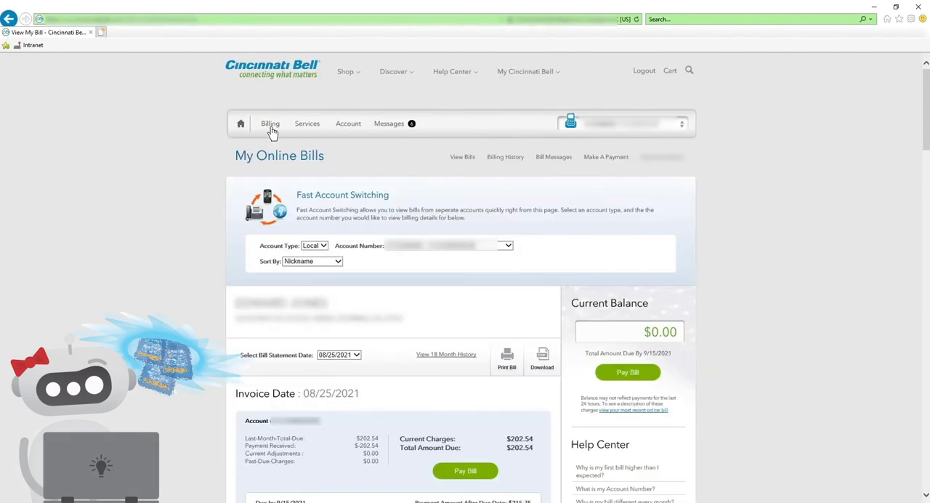
# Download the 08/25/2021 bill PDF into the 1_RawInvoices folder and log out of Cincinnati Bell.
pyautogui.click(541, 356)
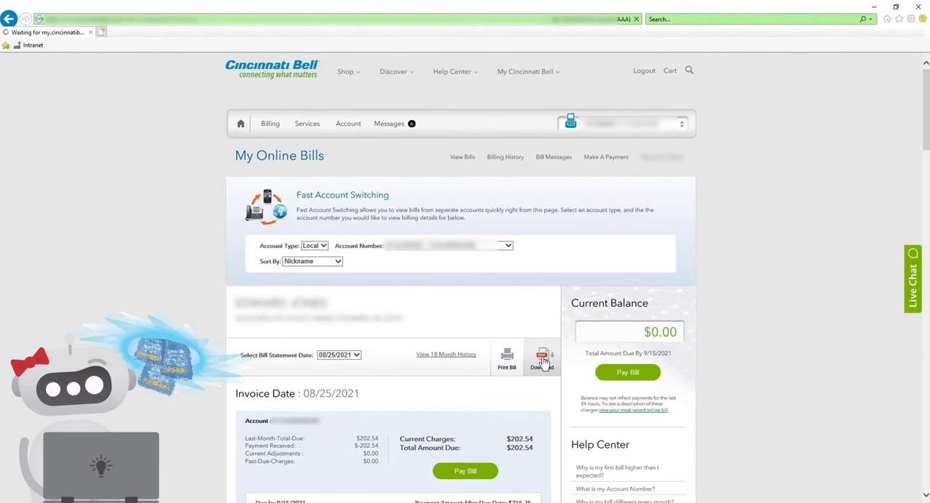
pyautogui.click(542, 356)
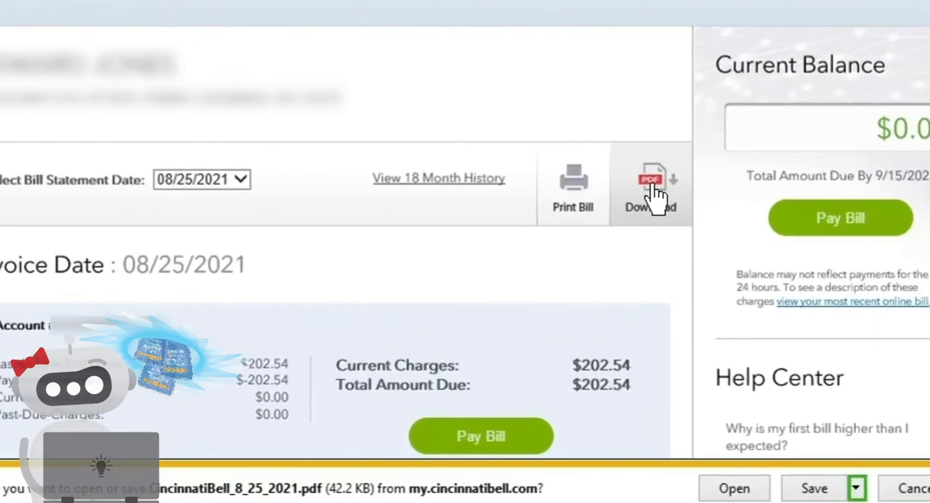
pyautogui.click(814, 489)
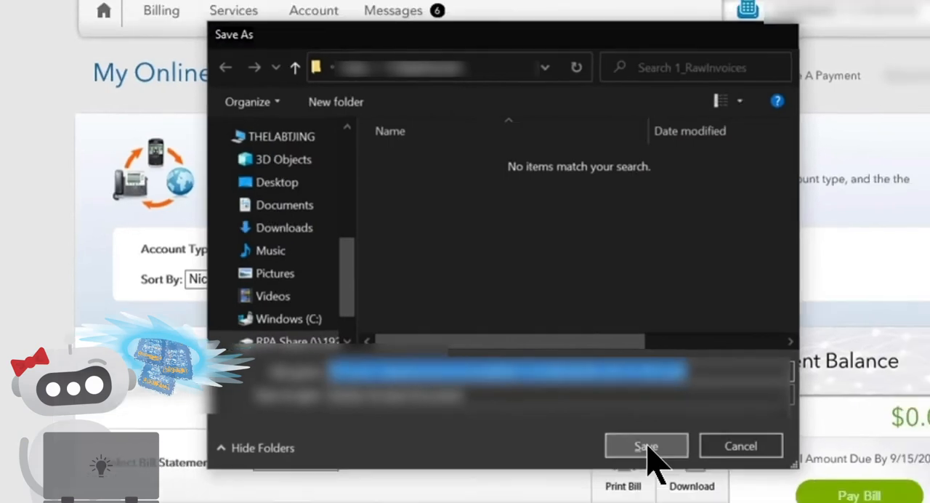
pyautogui.click(645, 445)
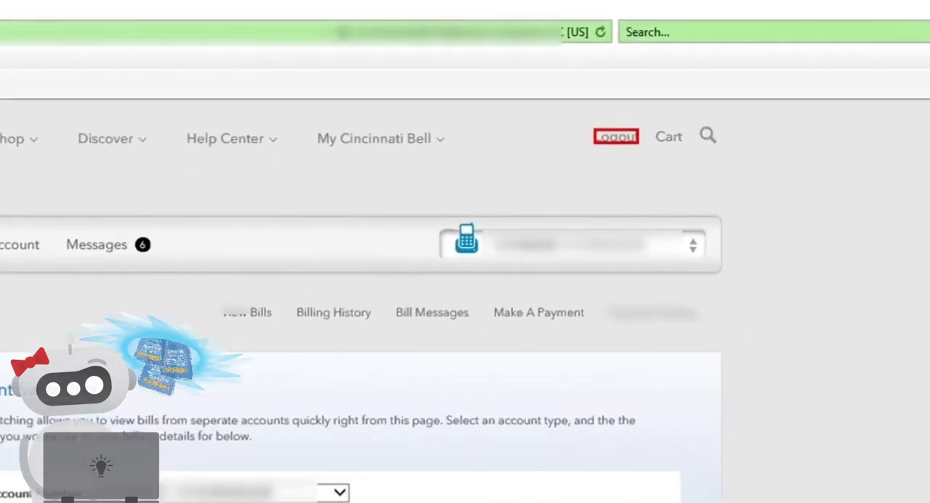
pyautogui.click(616, 136)
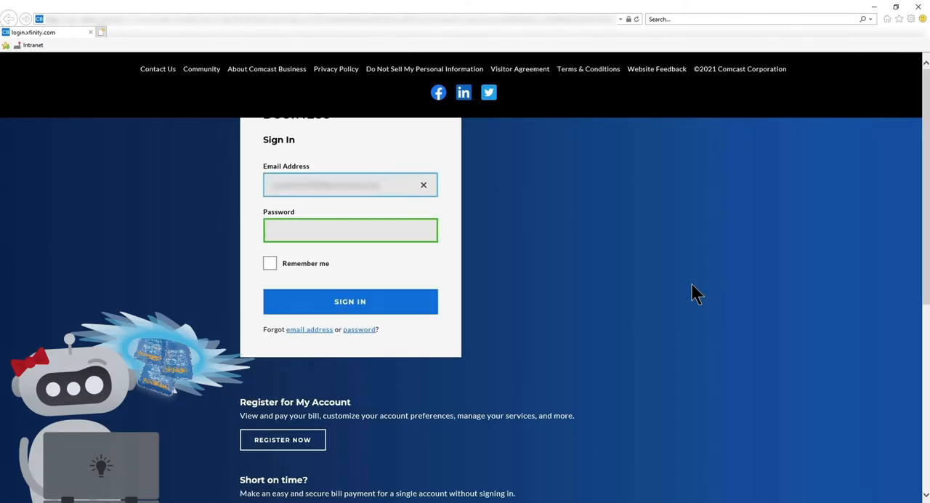
# Sign in to Comcast Business and save the current bill PDF.
pyautogui.write('password')
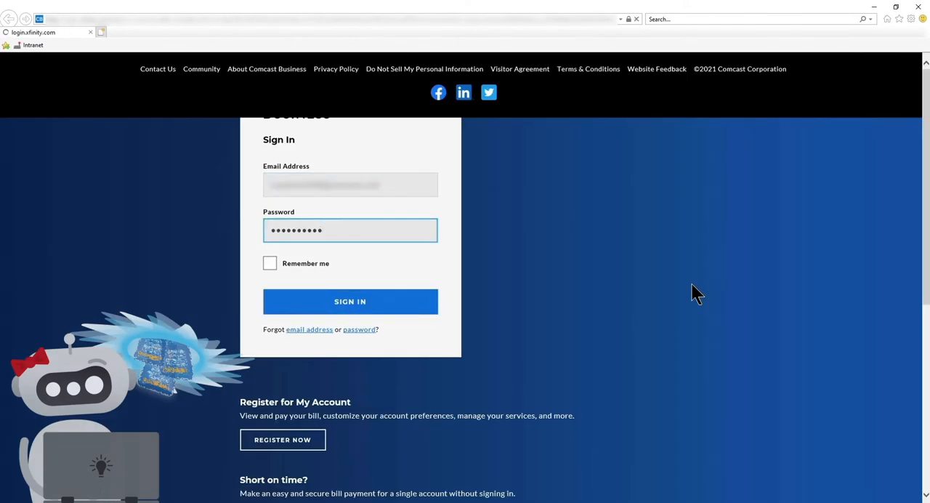
pyautogui.click(348, 302)
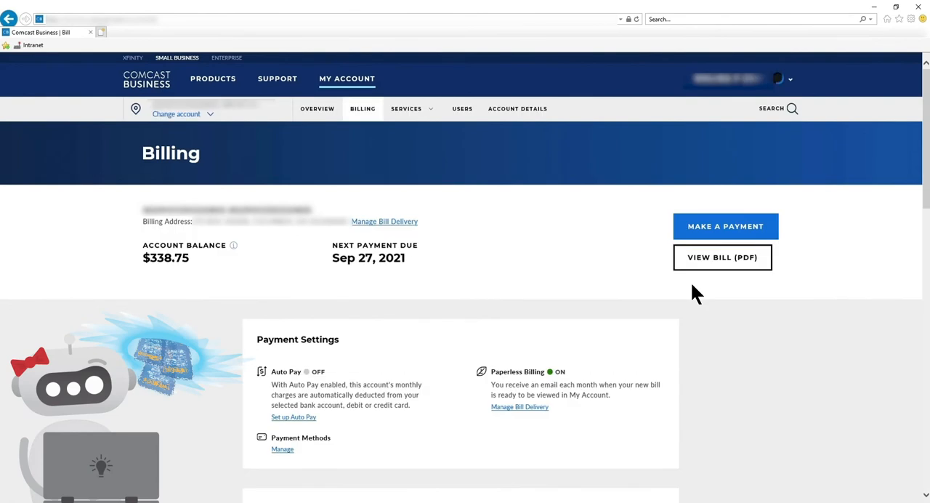
pyautogui.click(721, 257)
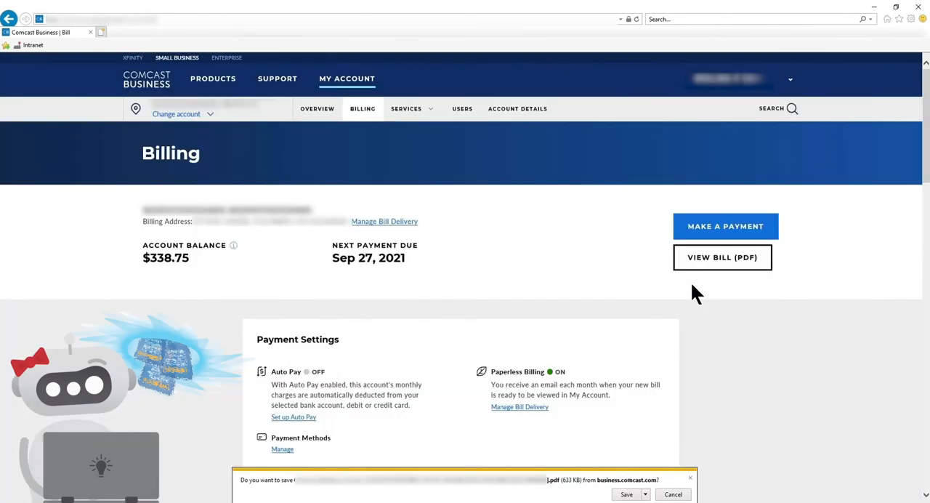
pyautogui.click(645, 494)
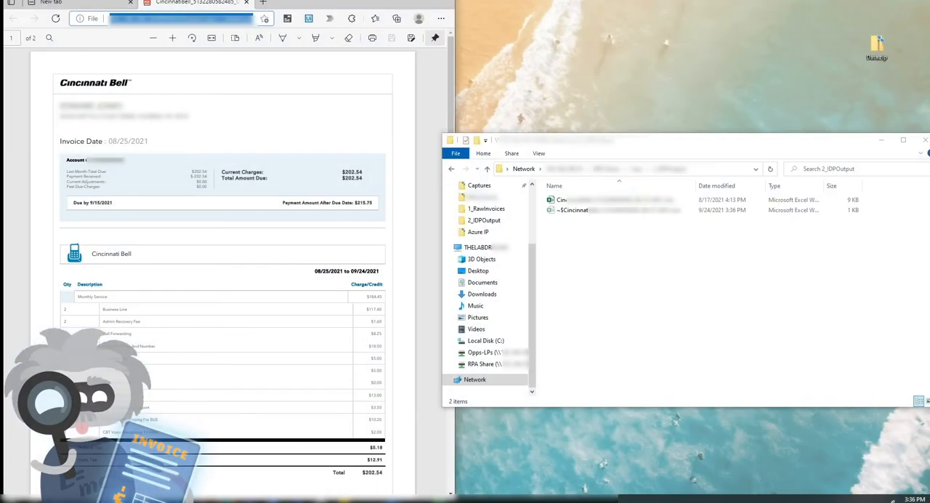
# Review the extracted CincinnatiBell Excel file in 2_IDPOutput and close it.
pyautogui.doubleClick(574, 199)
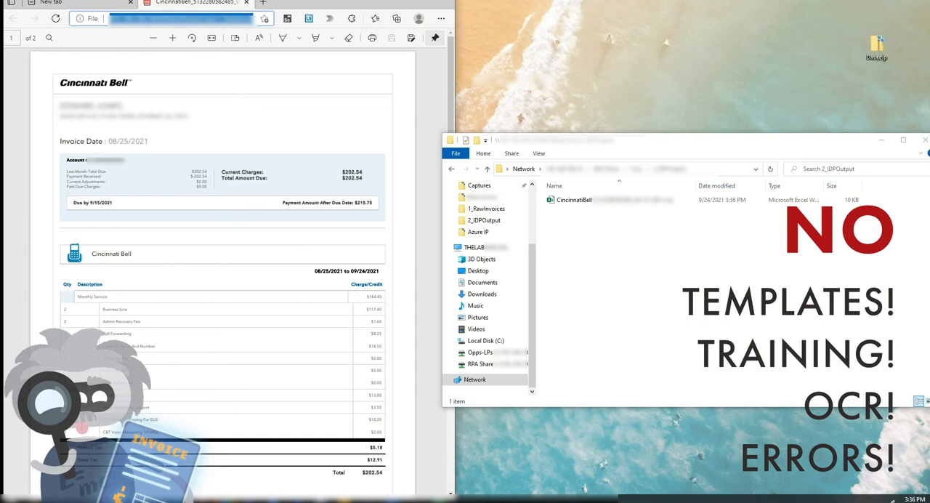
pyautogui.click(291, 3)
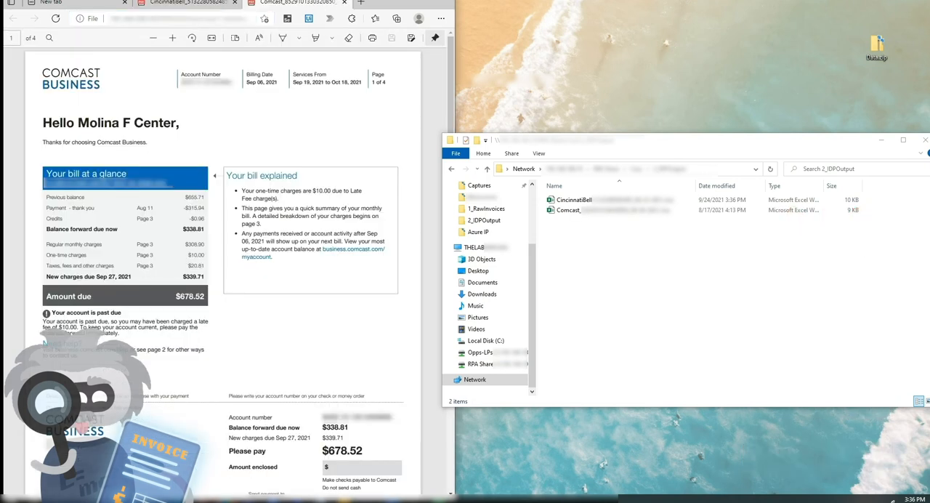
# Review the extracted Comcast Excel file in 2_IDPOutput.
pyautogui.doubleClick(567, 210)
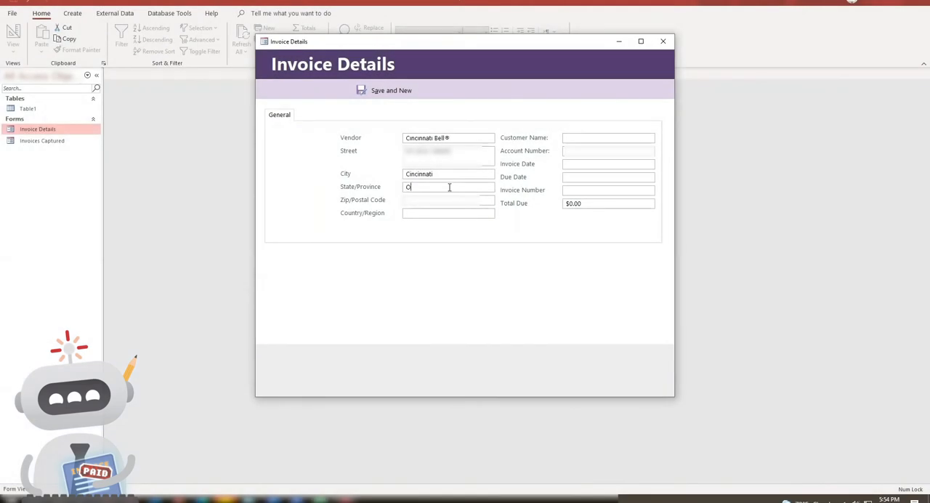
# Enter the invoice details with date 9/15/2021, save, and view the Invoices Captured records for both vendors.
pyautogui.write('H')
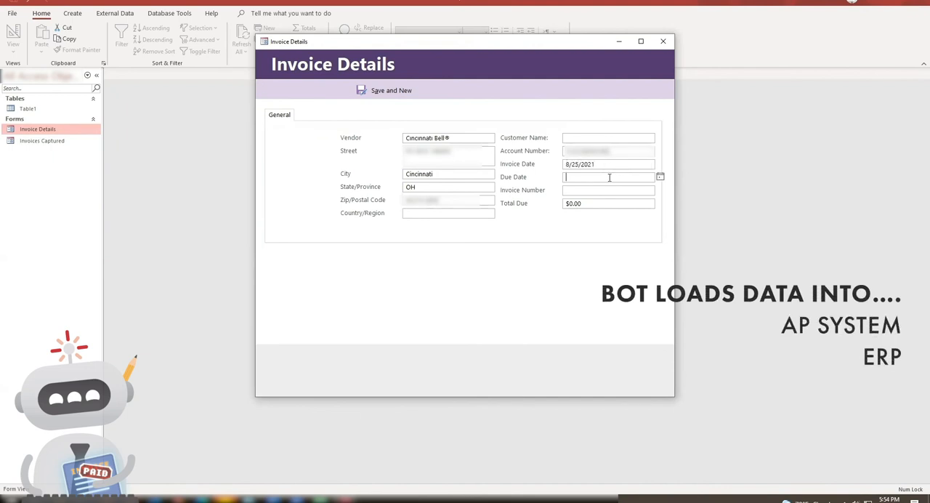
pyautogui.write('9/15/2021')
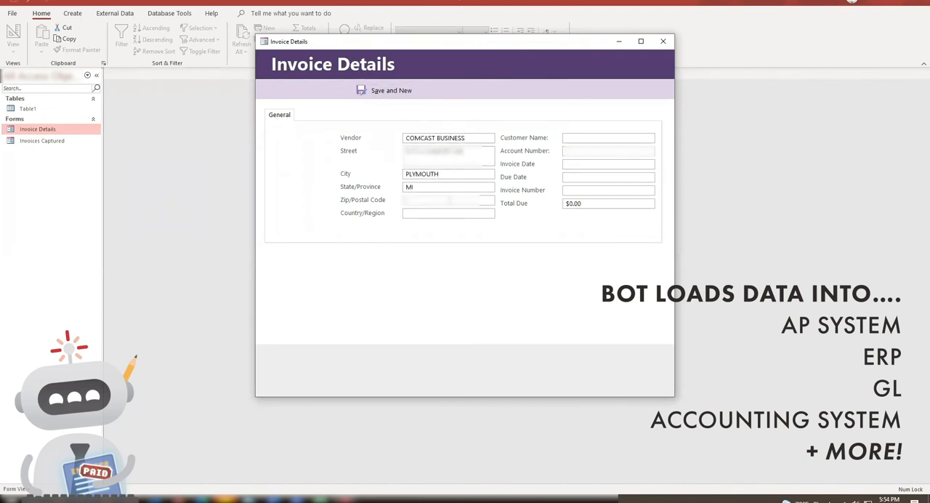
pyautogui.click(40, 139)
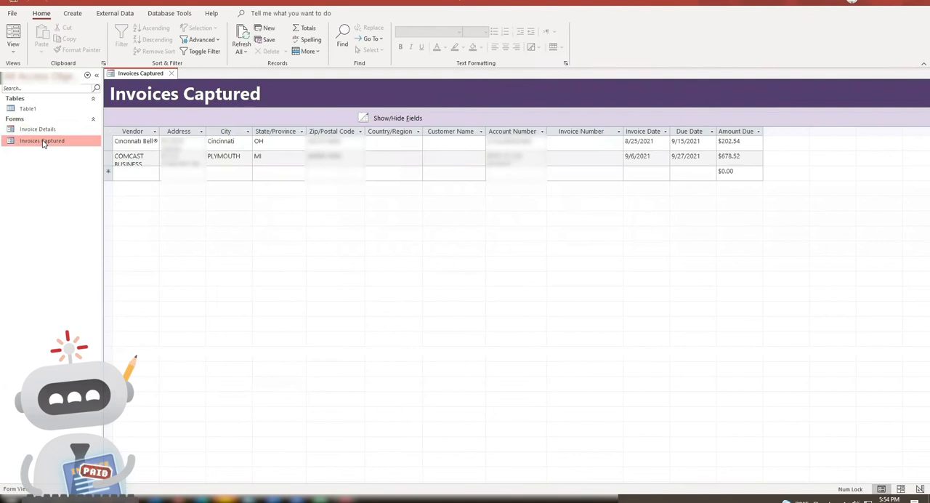